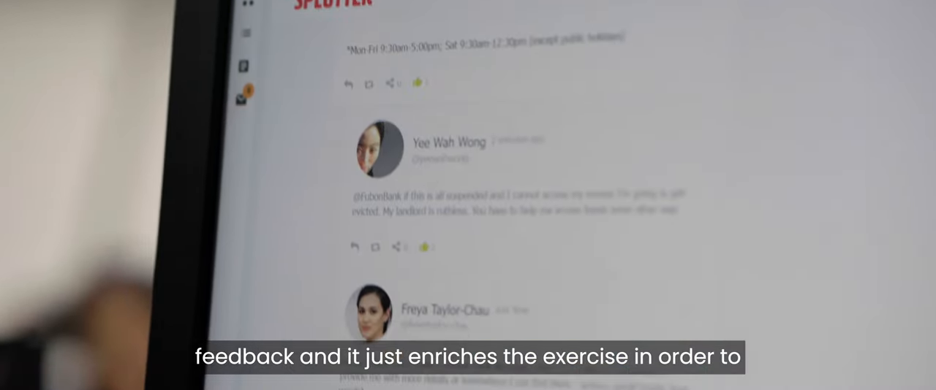
{"action": "scroll", "scroll_direction": "down", "scroll_amount": 3}
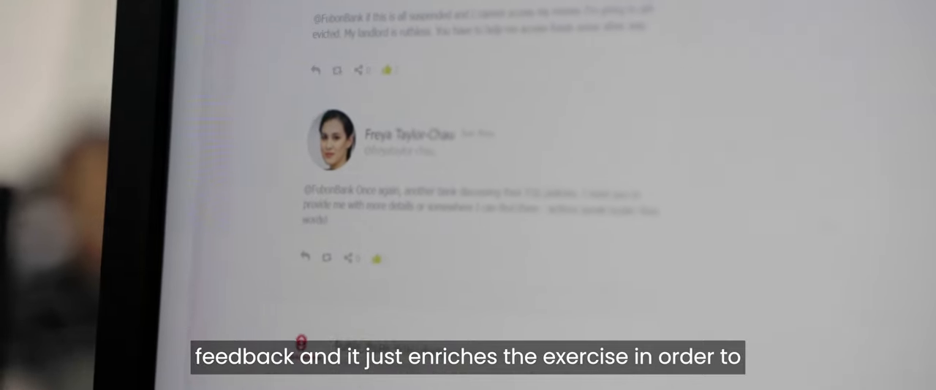